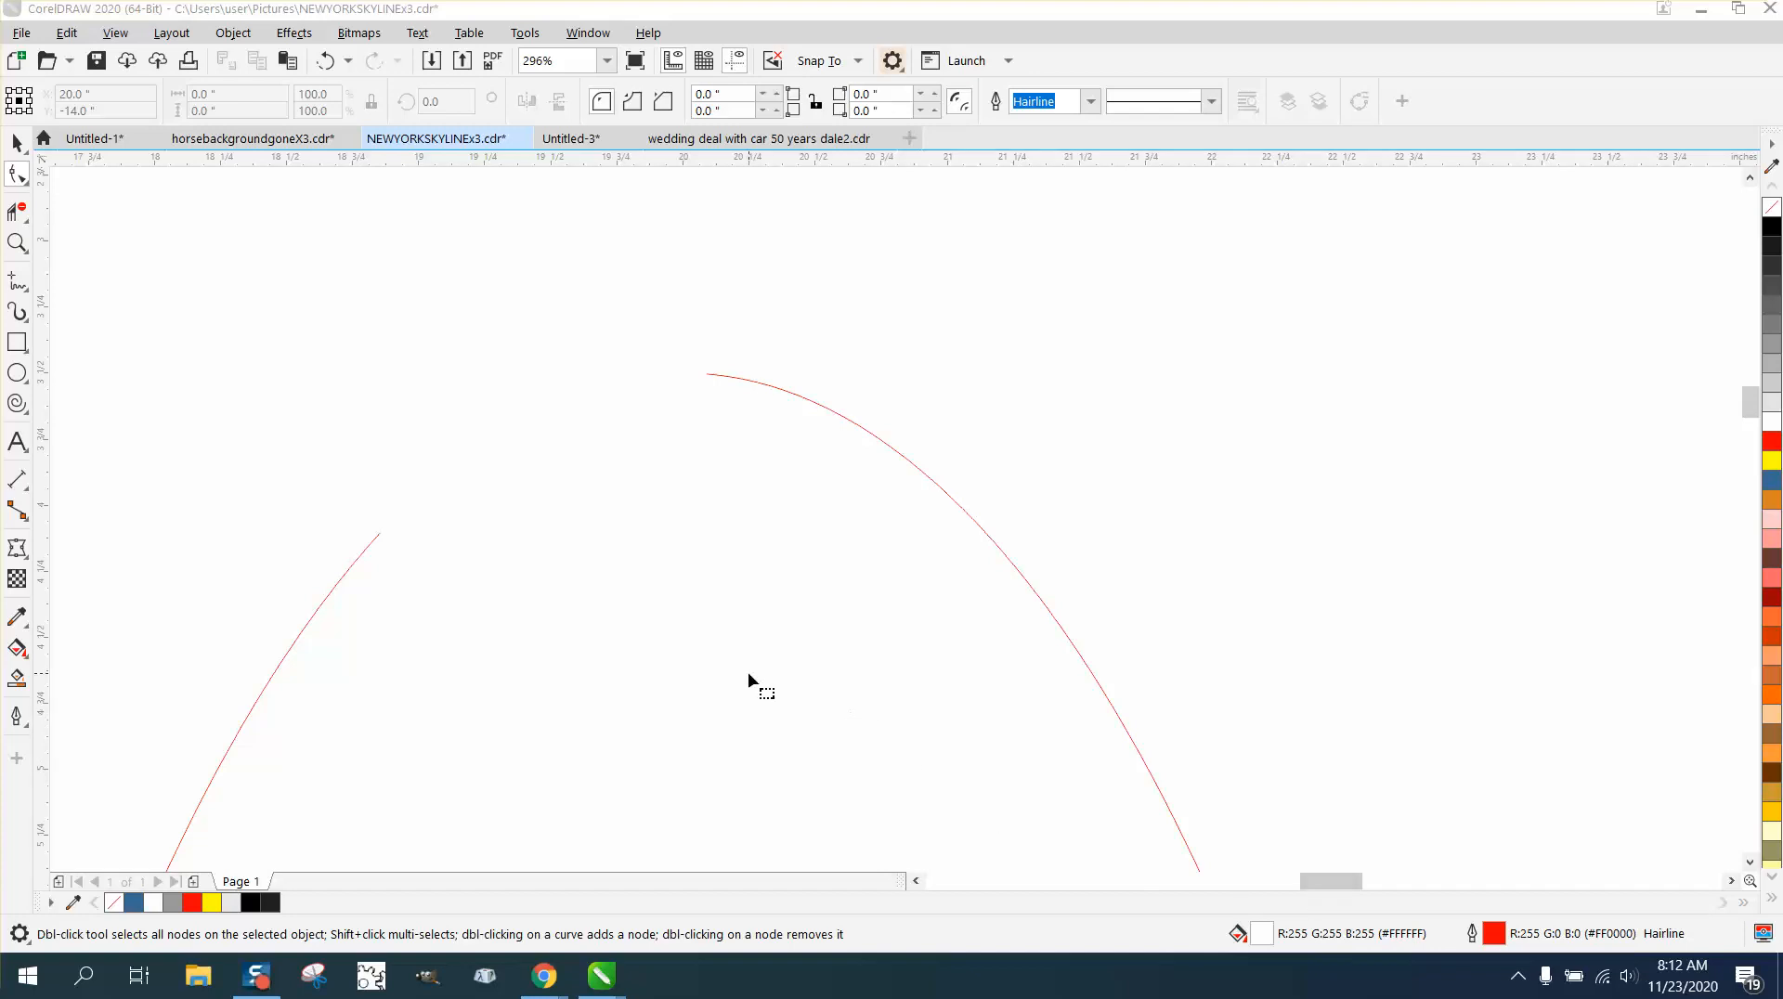
- Zoom out so both red arcs and the gap between them are visible
left_click(17, 243)
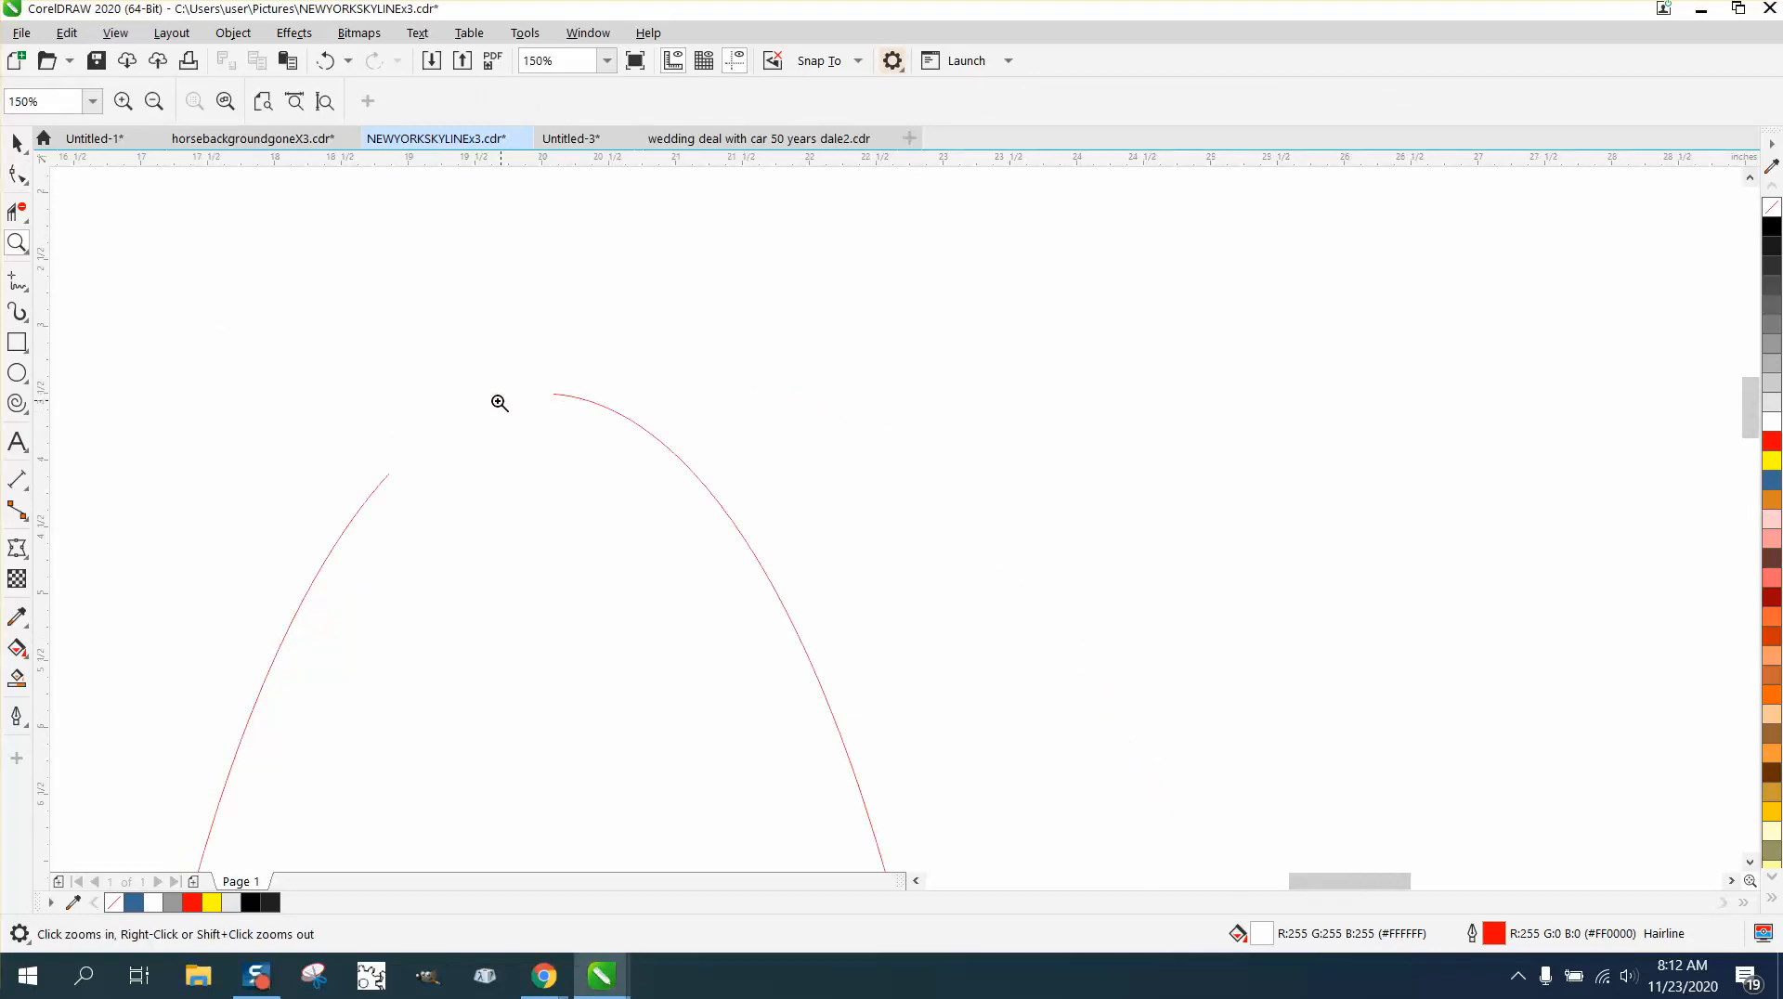
mouse_move(377, 469)
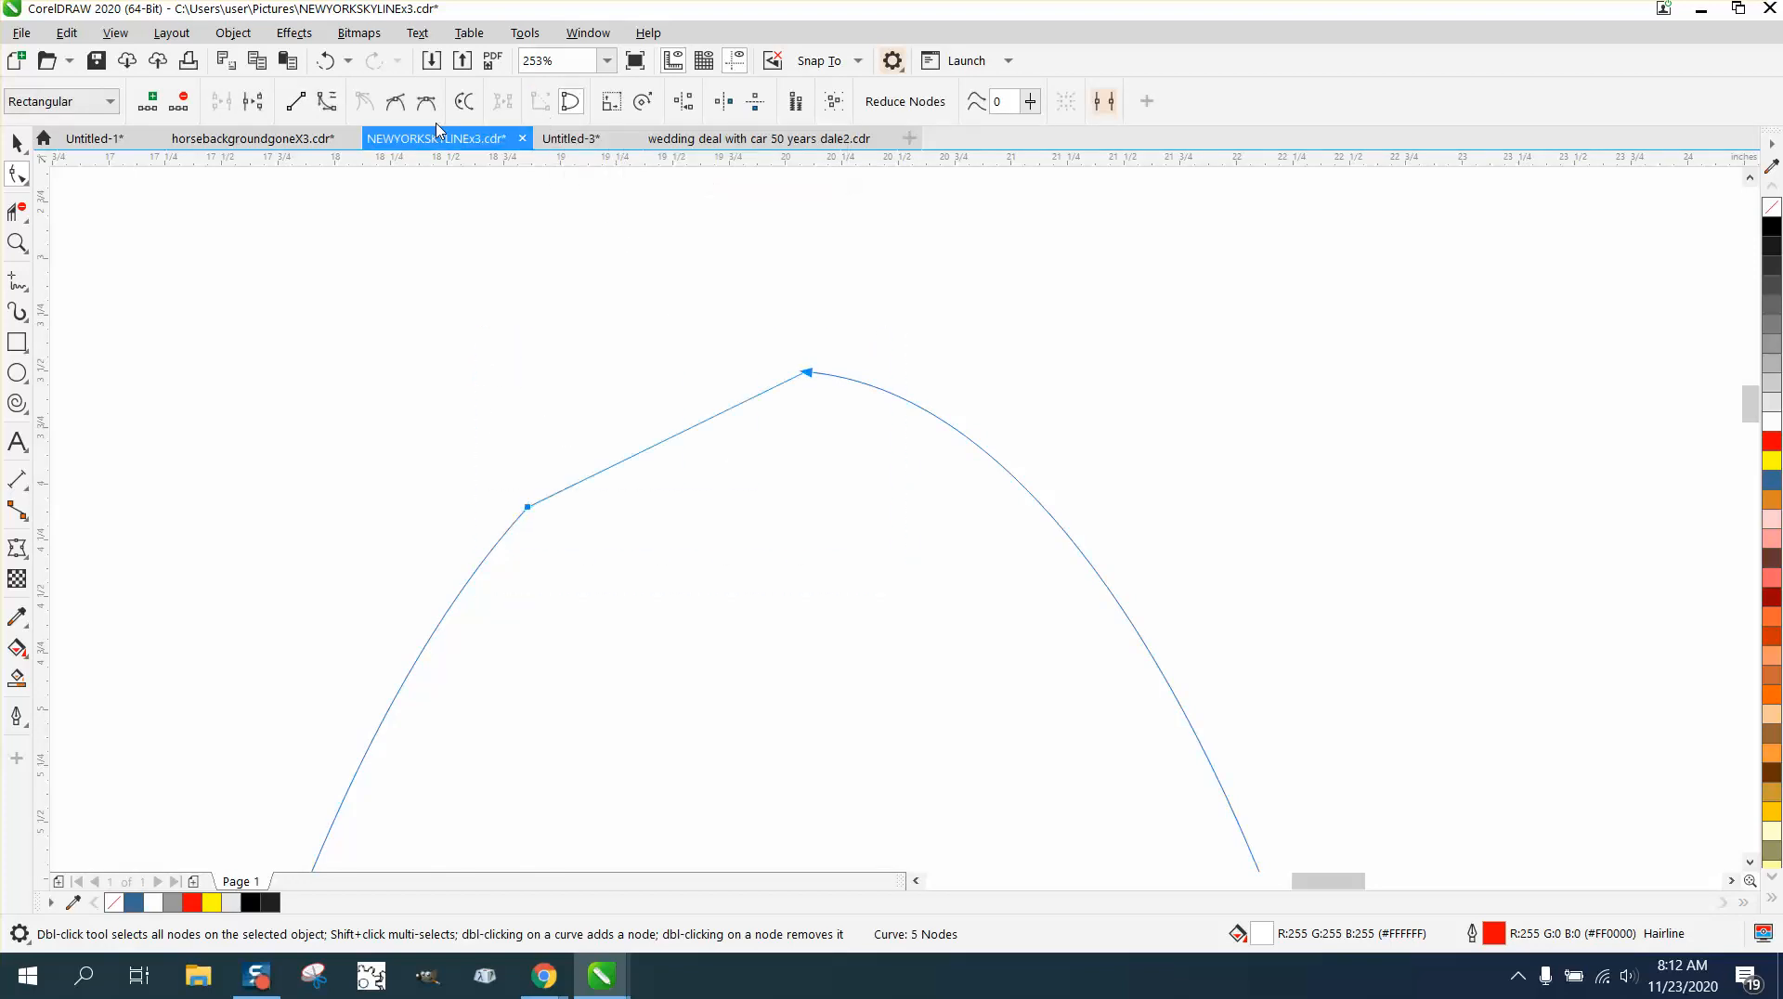
- Undo the straight connecting segment and bring up the Window > Dockers list
left_click(570, 100)
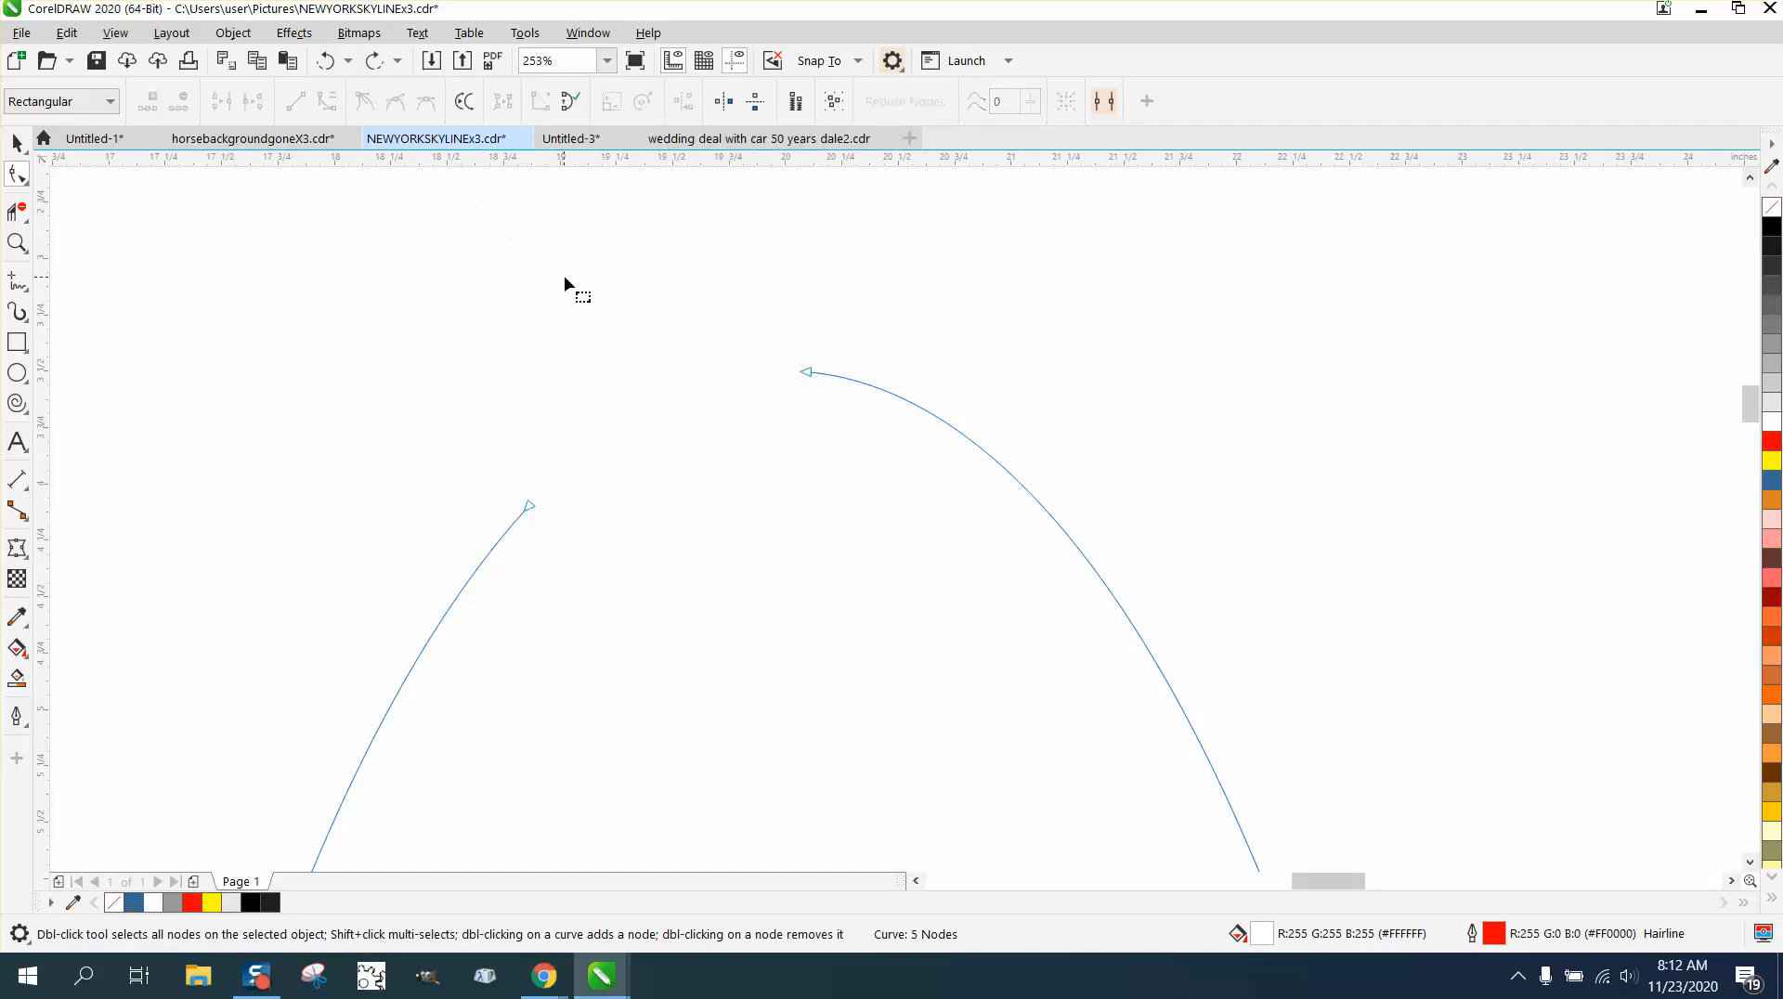
left_click(586, 32)
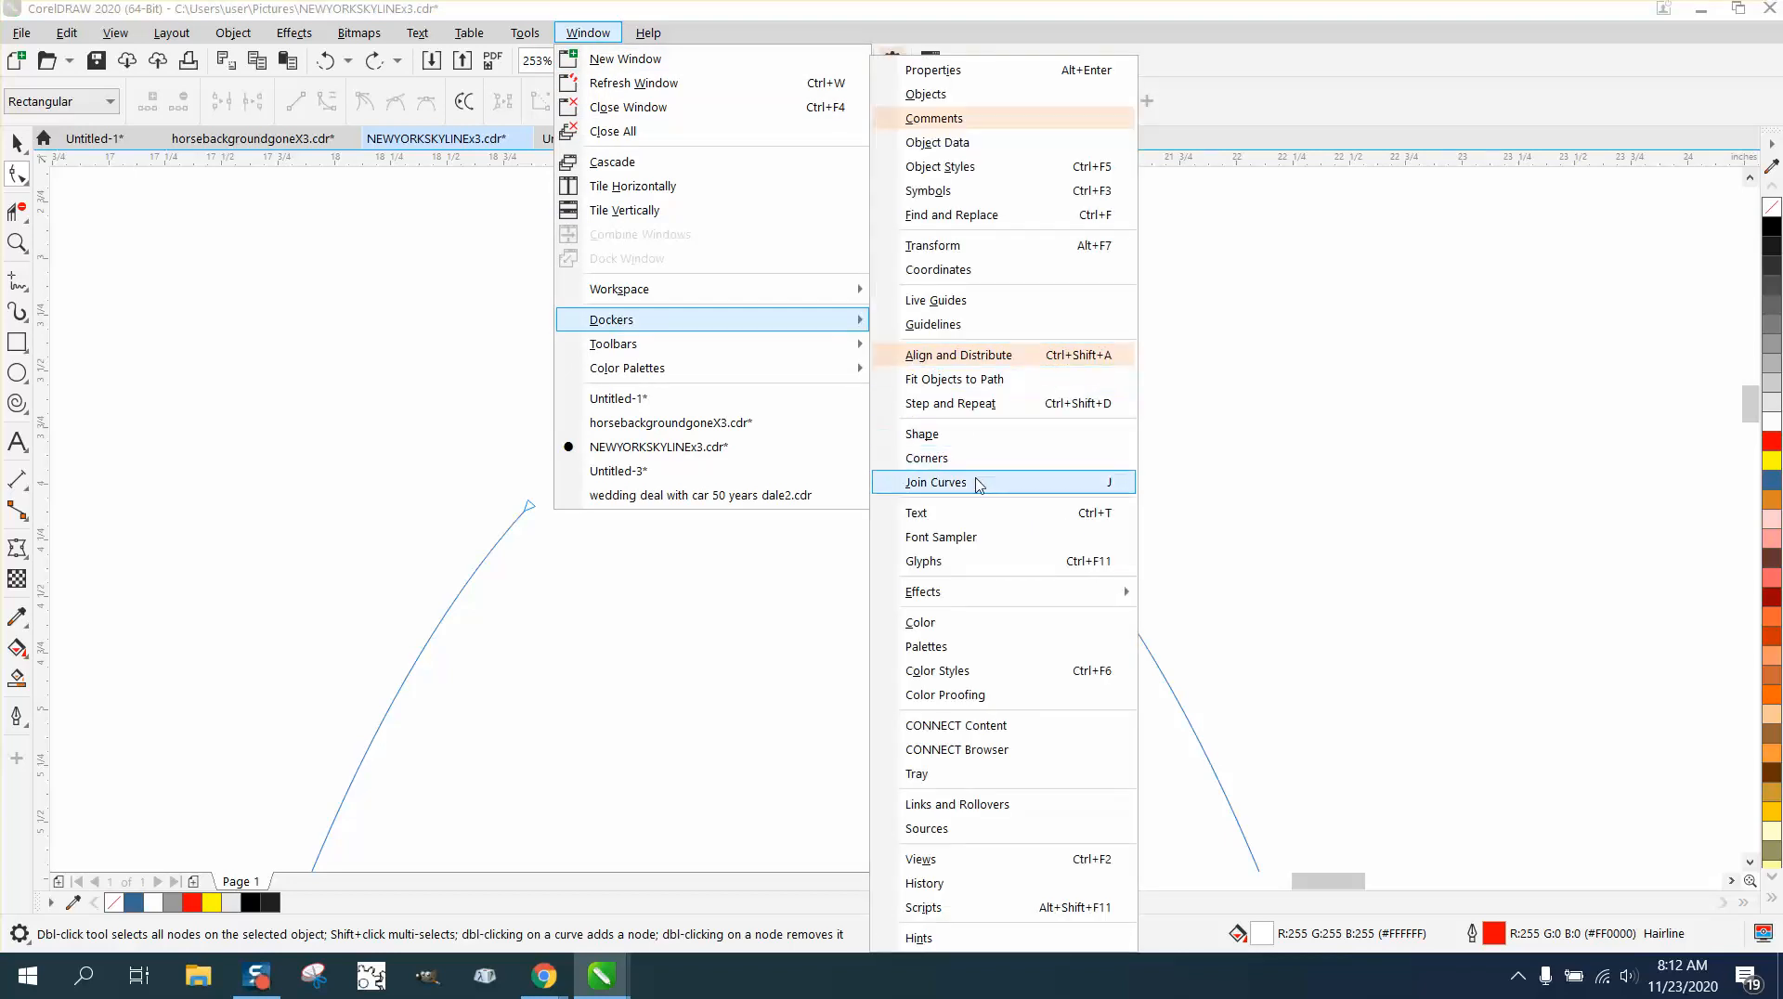
- Set the Join Curves docker to a Fillet join, then undo the trial join
left_click(936, 483)
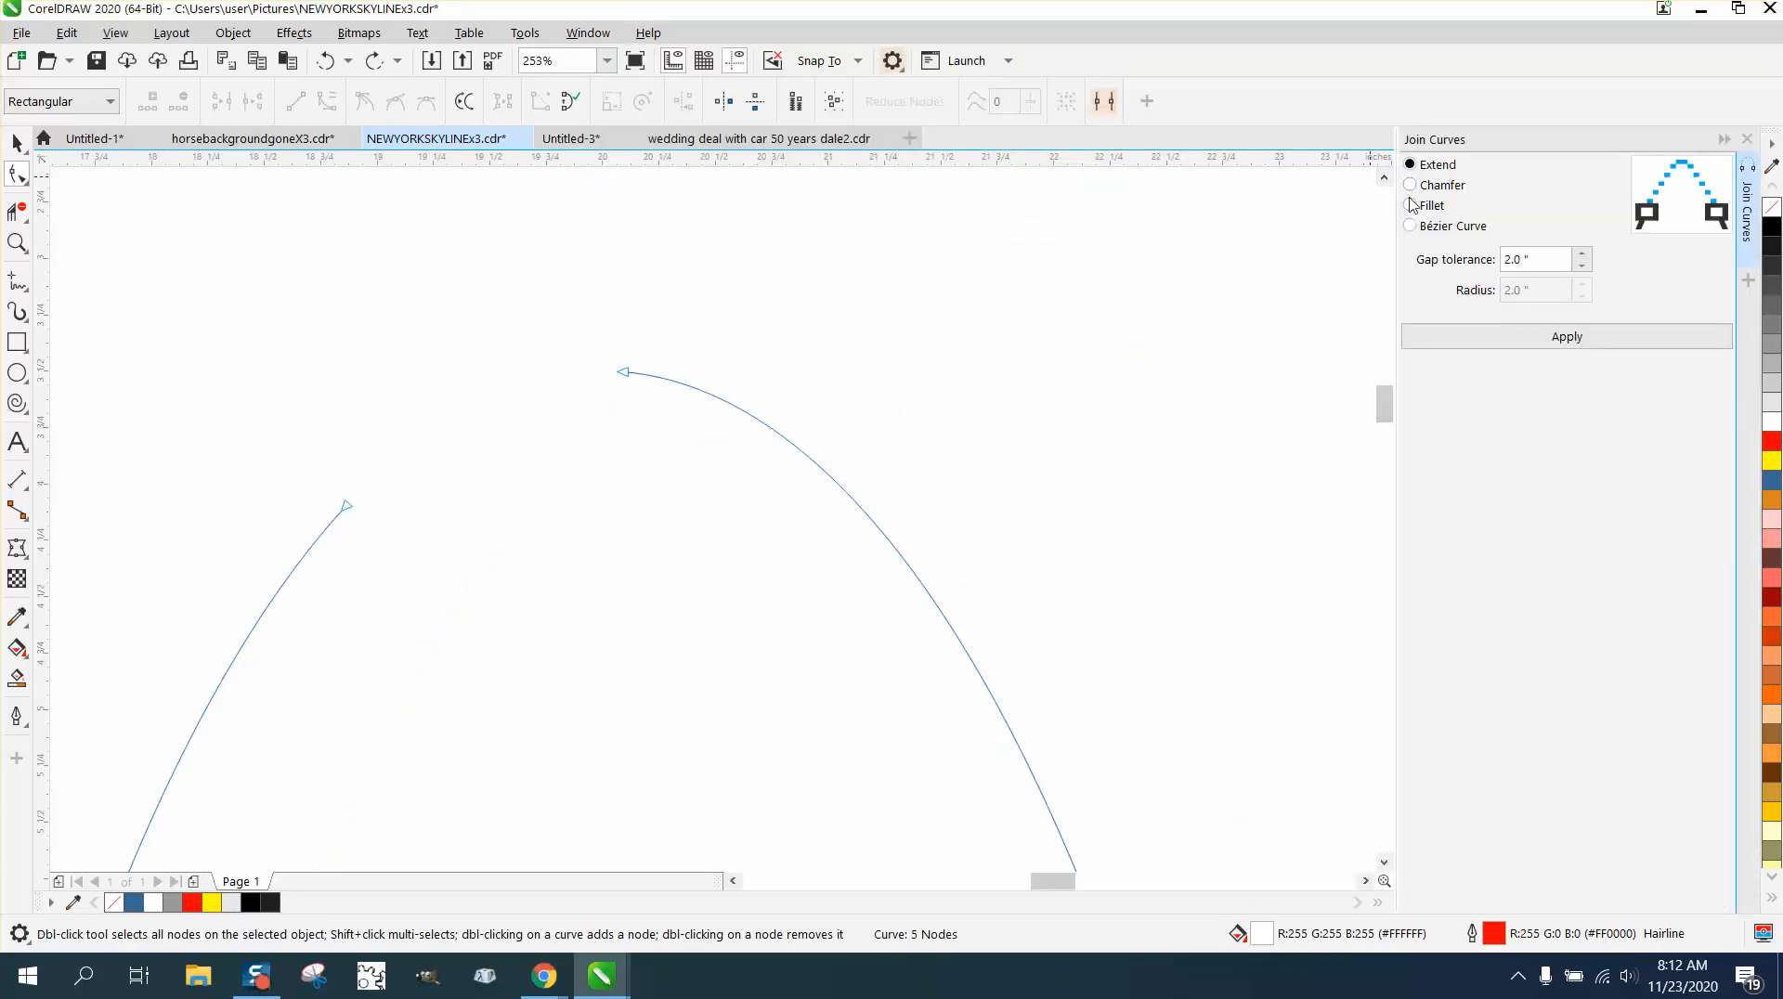
left_click(1409, 206)
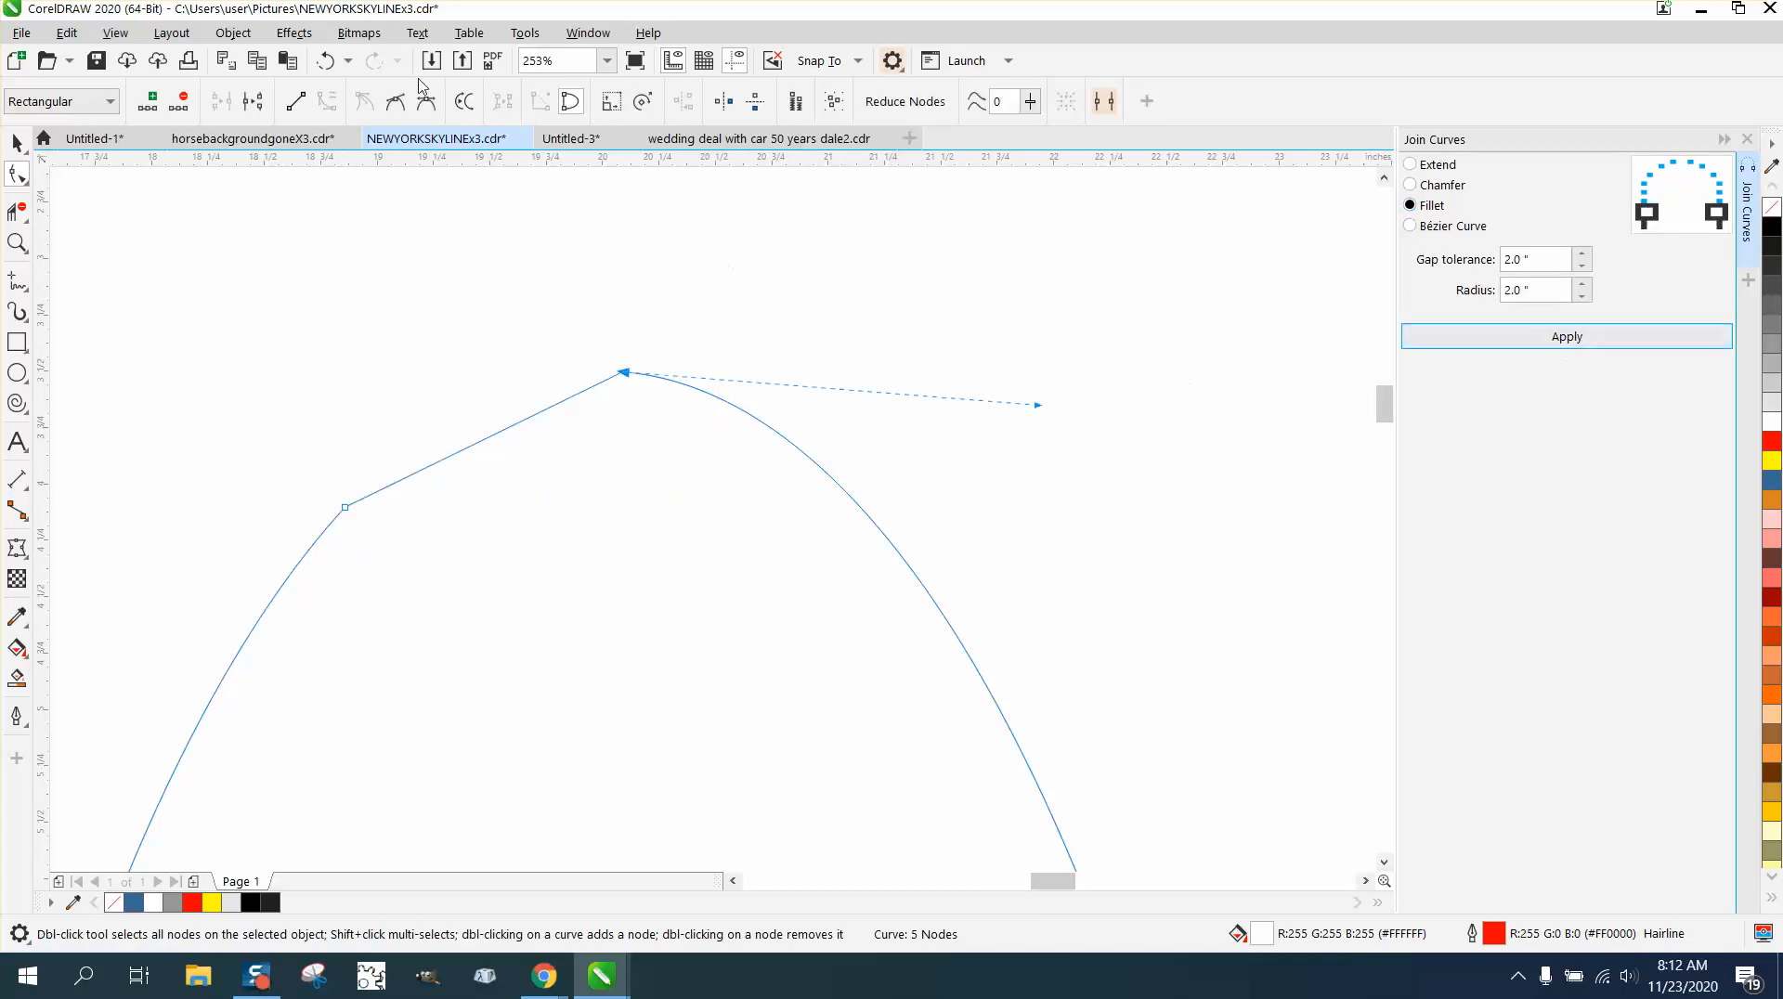
left_click(585, 257)
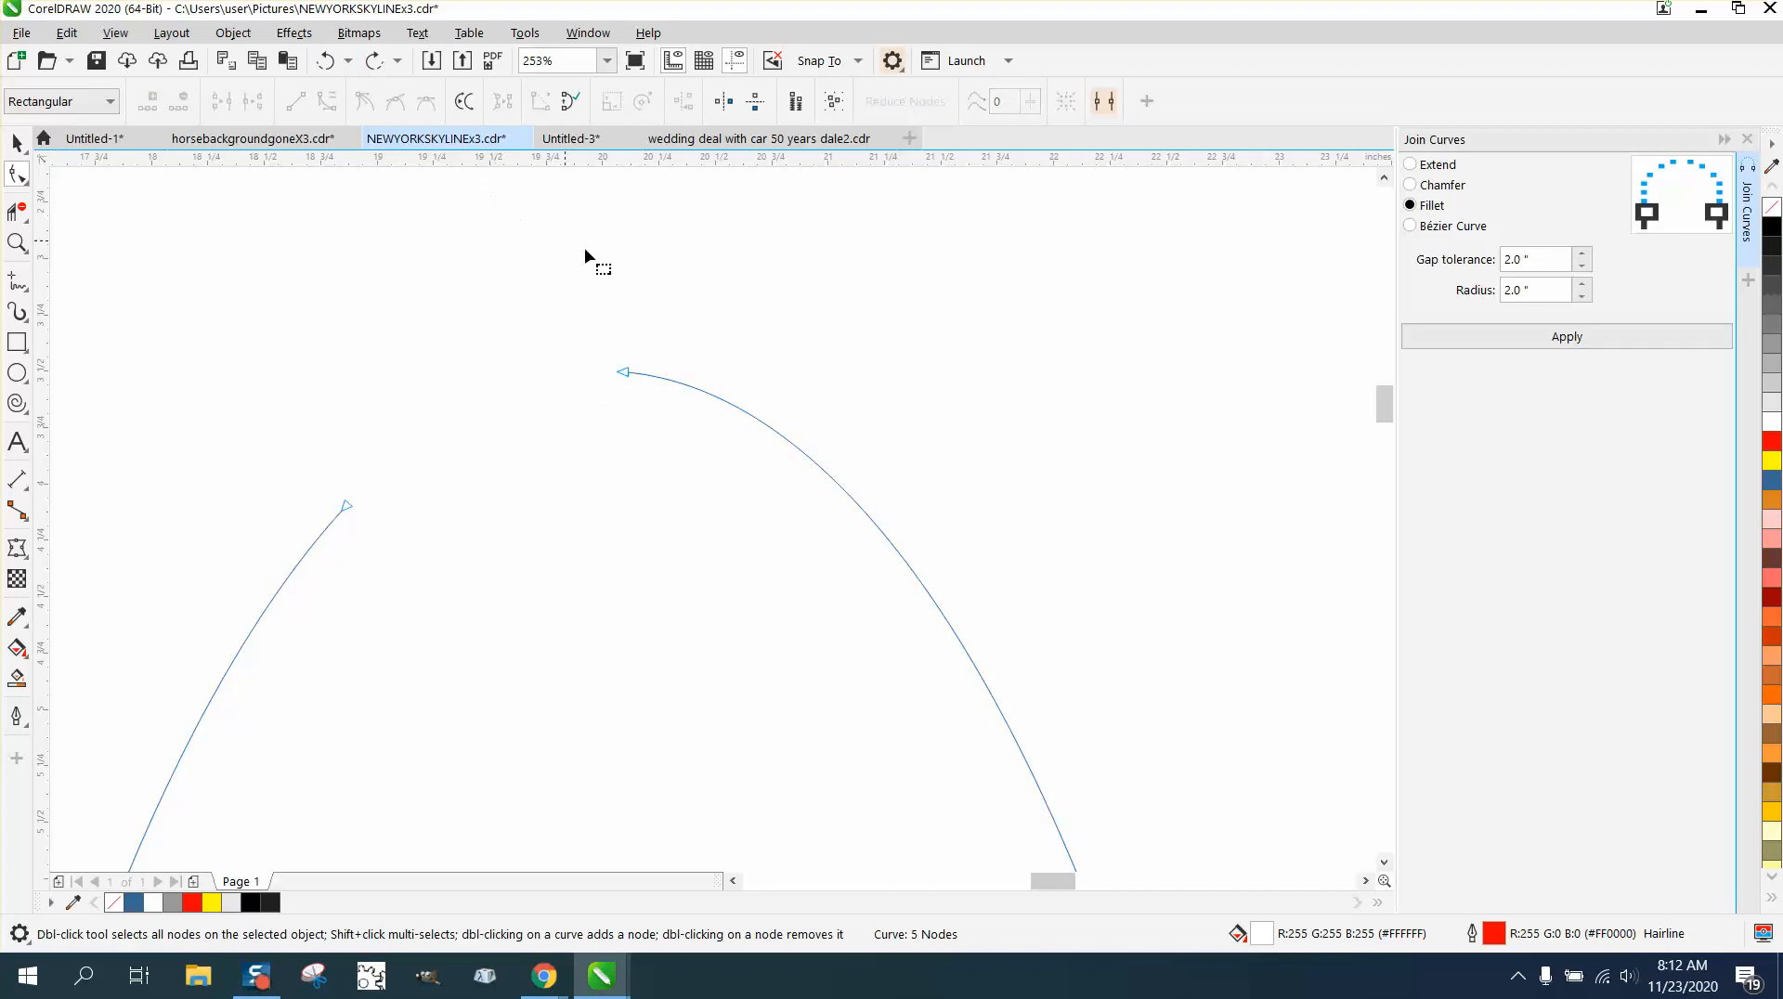
mouse_move(1417, 258)
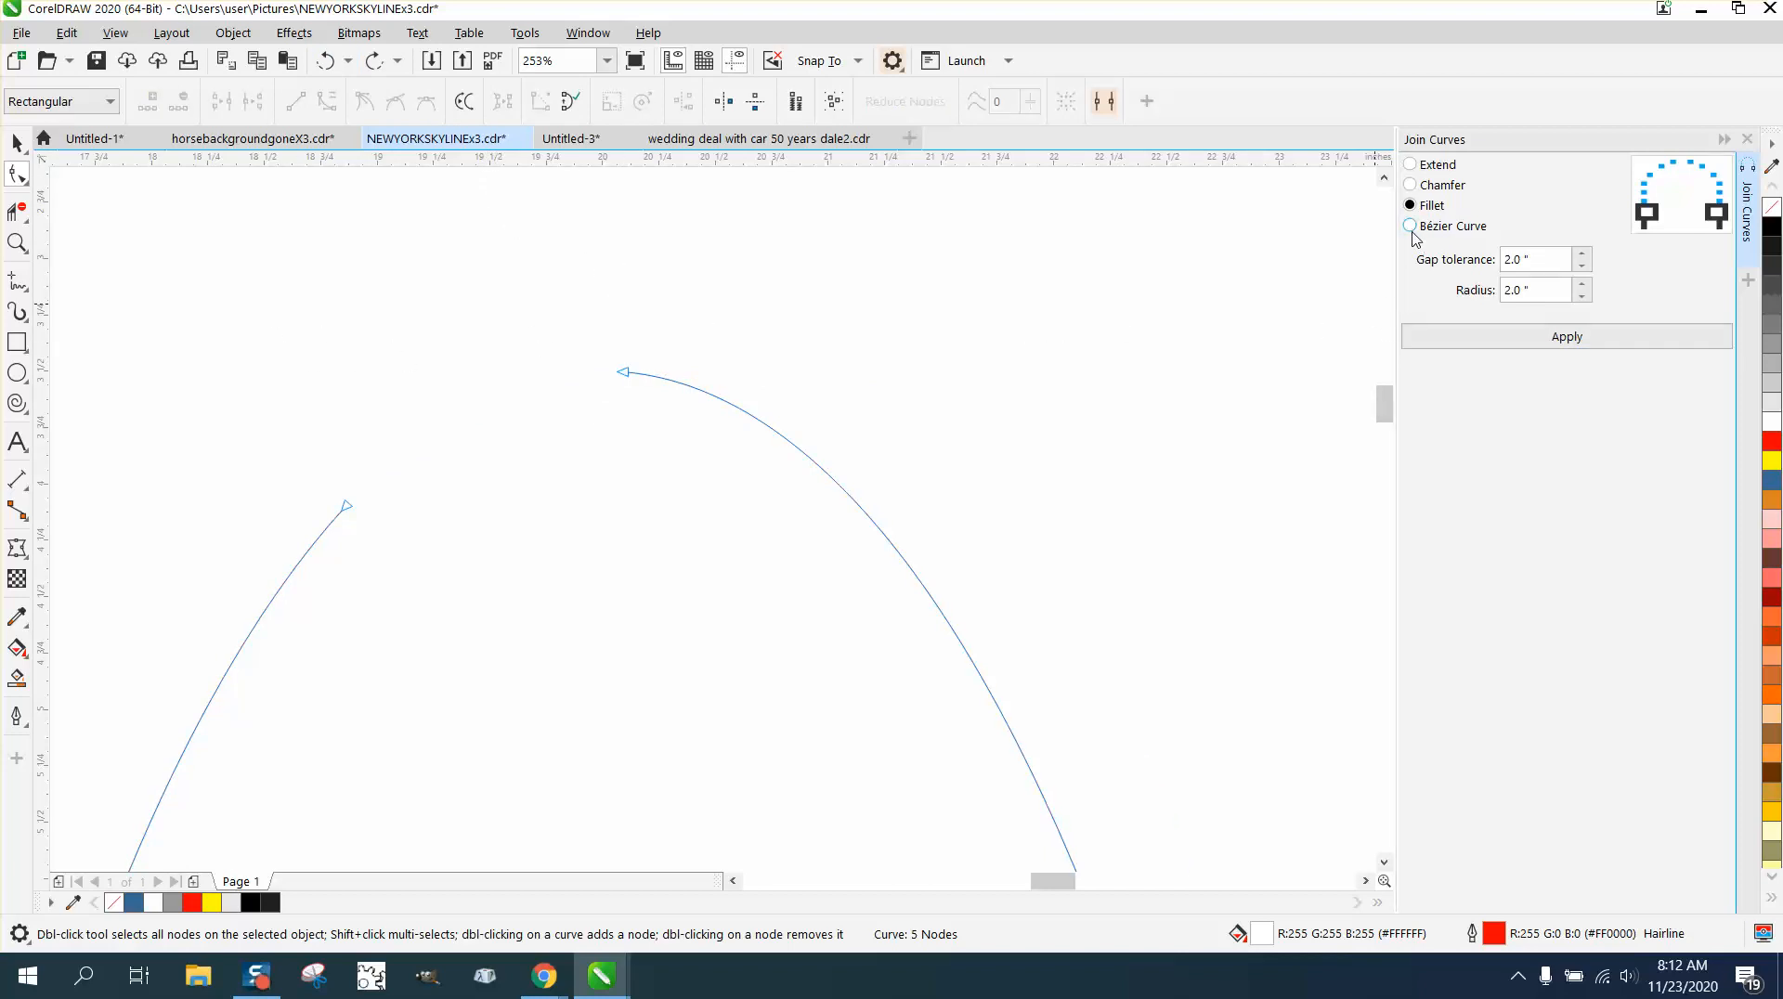
- Join the selected arc end nodes with a Bézier Curve, closing the red oval outline
left_click(1410, 227)
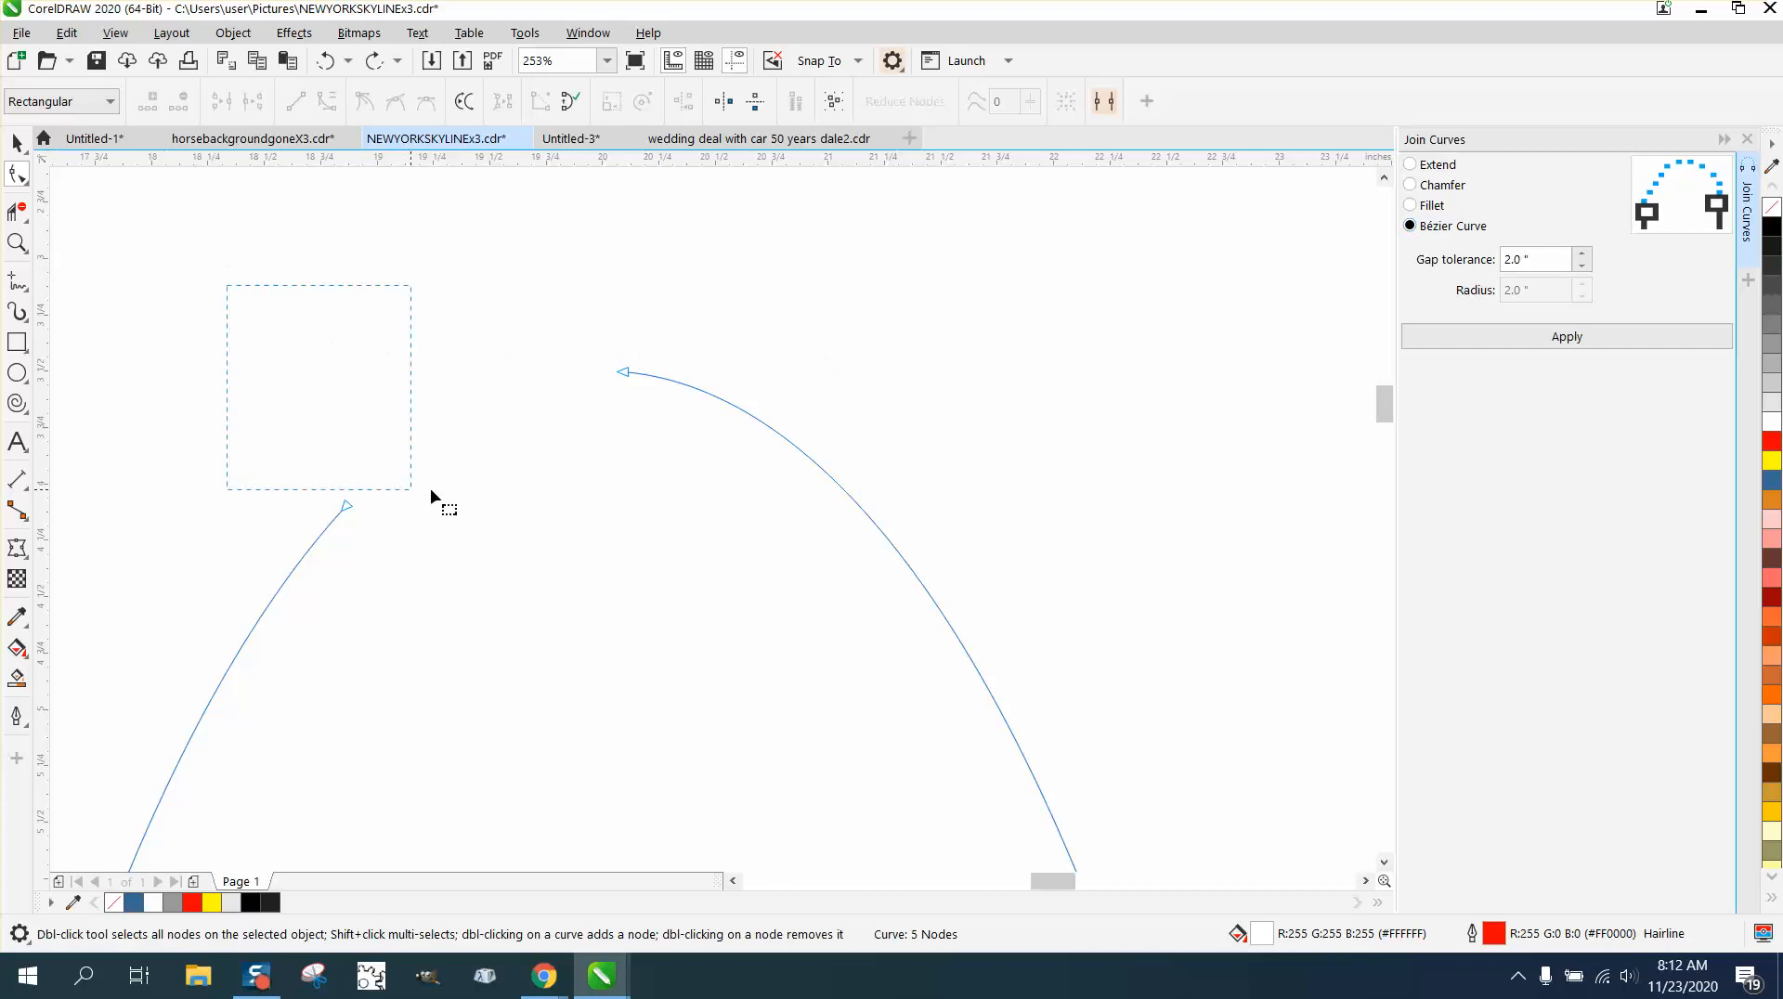
left_click(1565, 336)
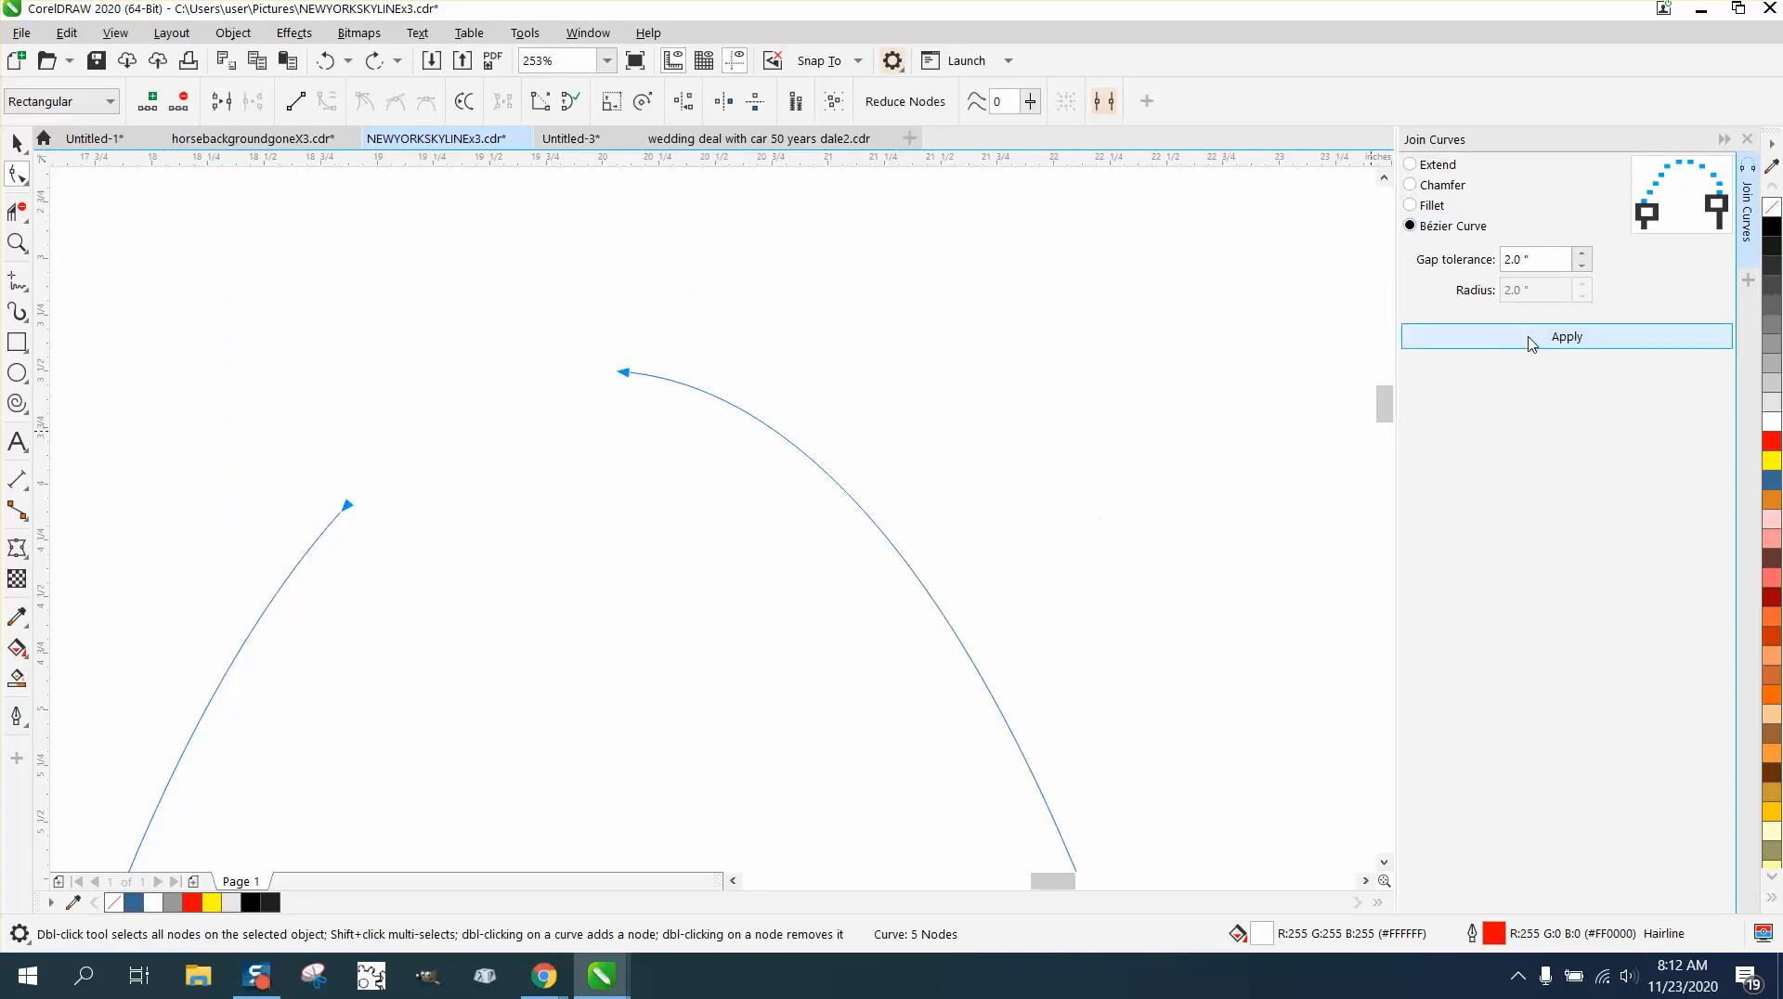
left_click(1566, 336)
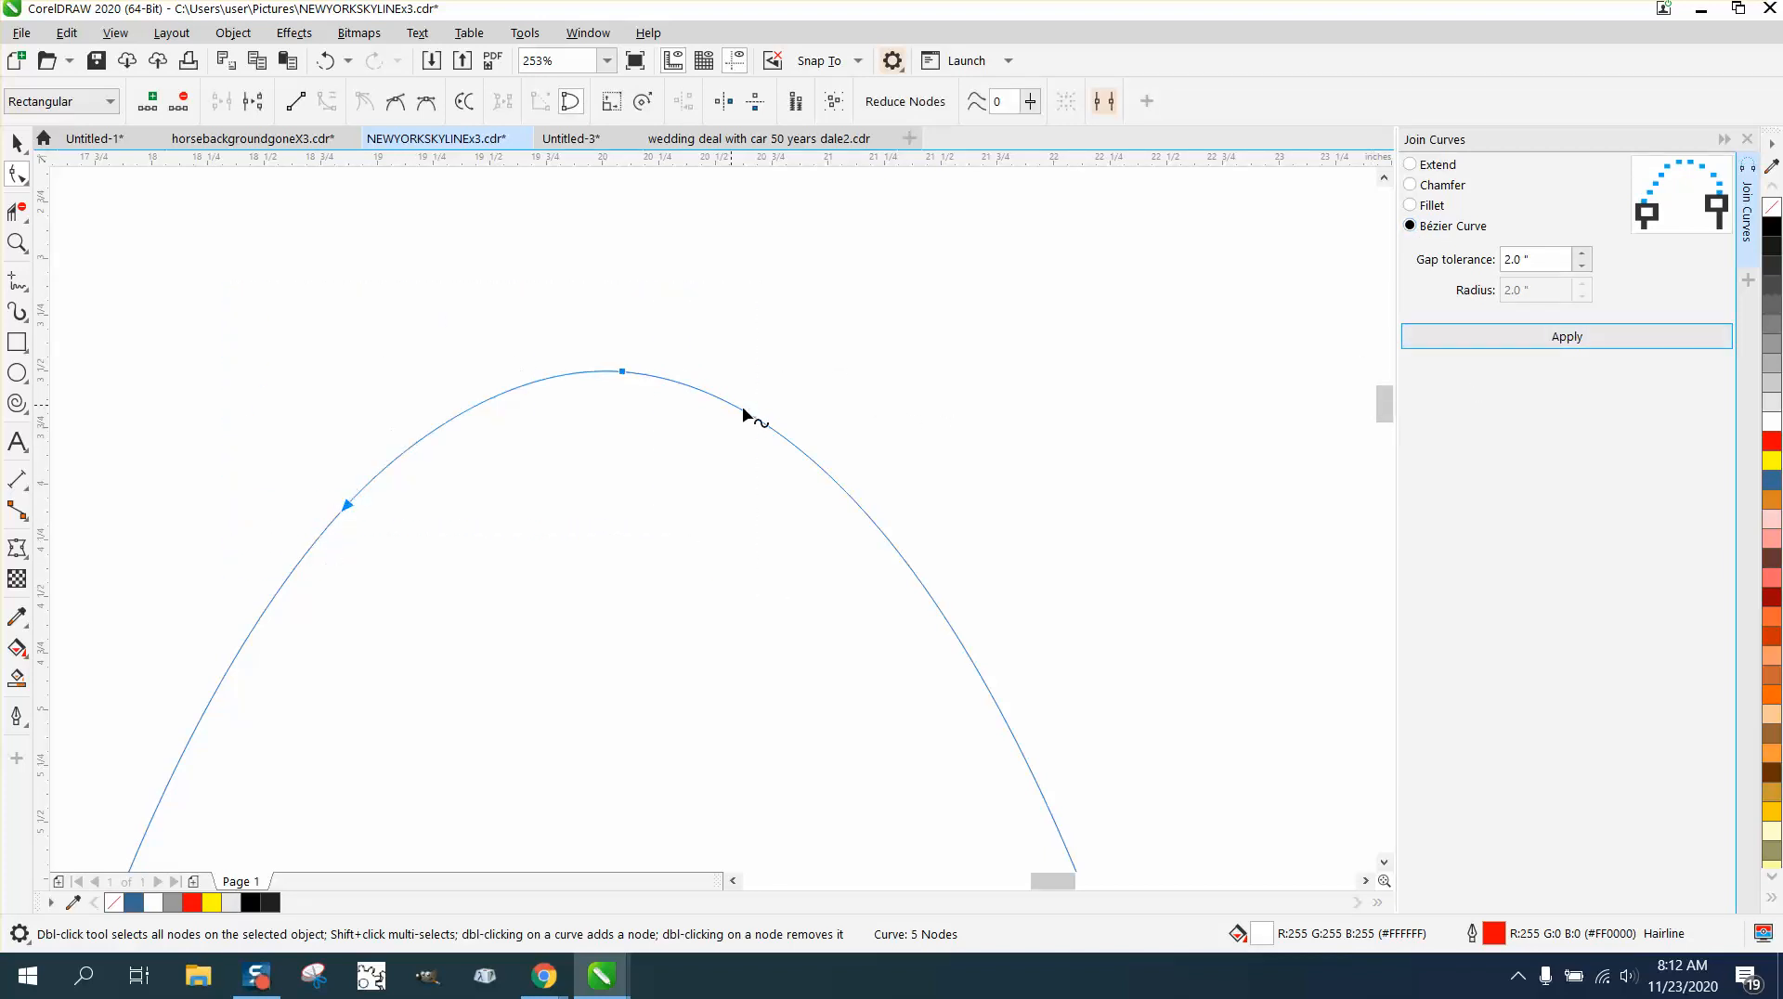
mouse_move(461, 455)
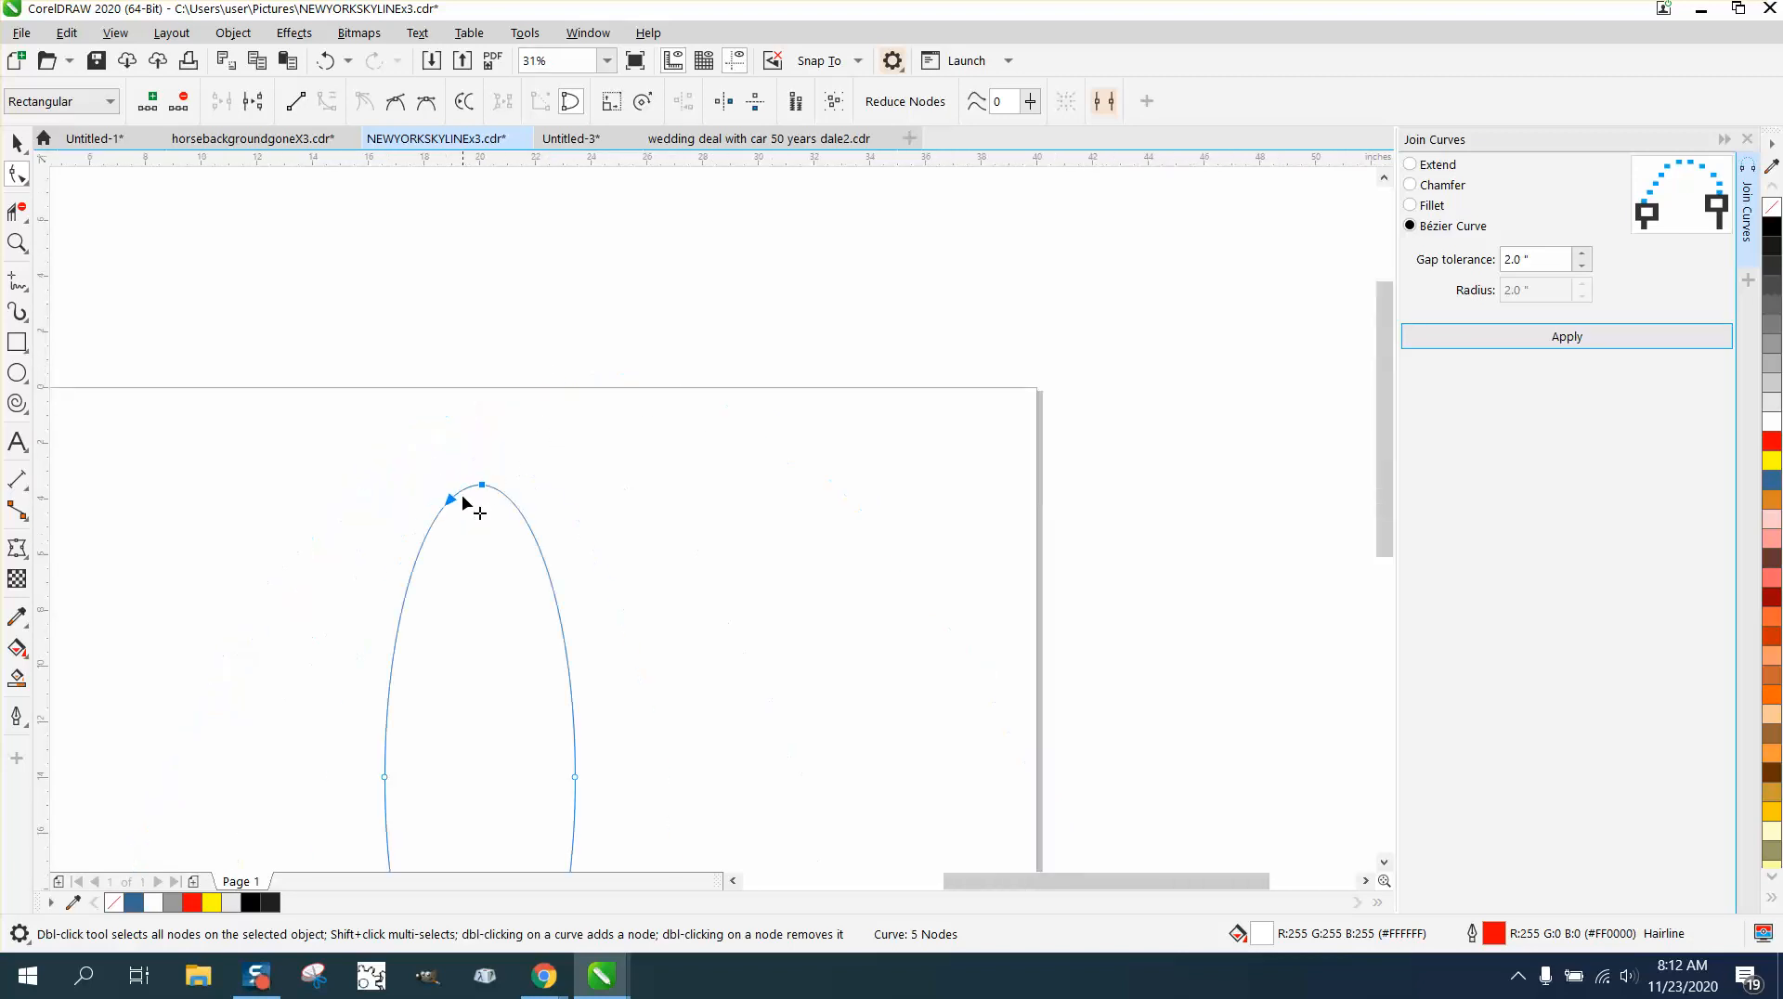
left_click(17, 243)
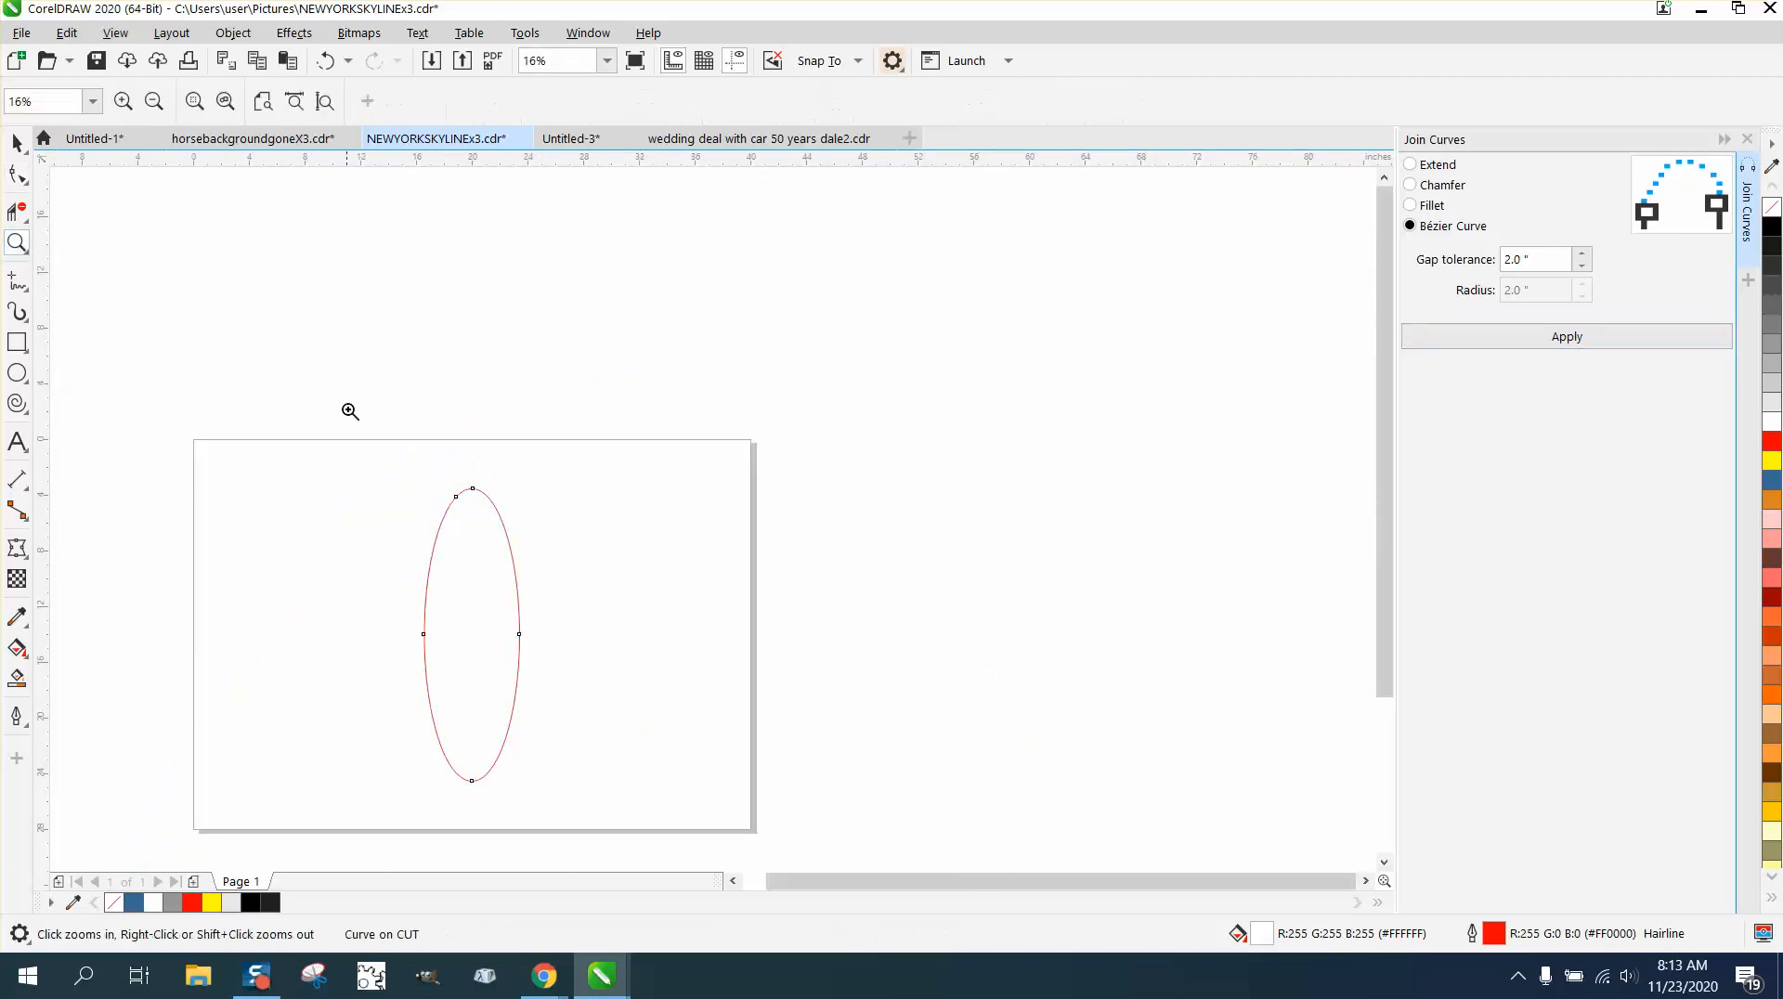
left_click(351, 410)
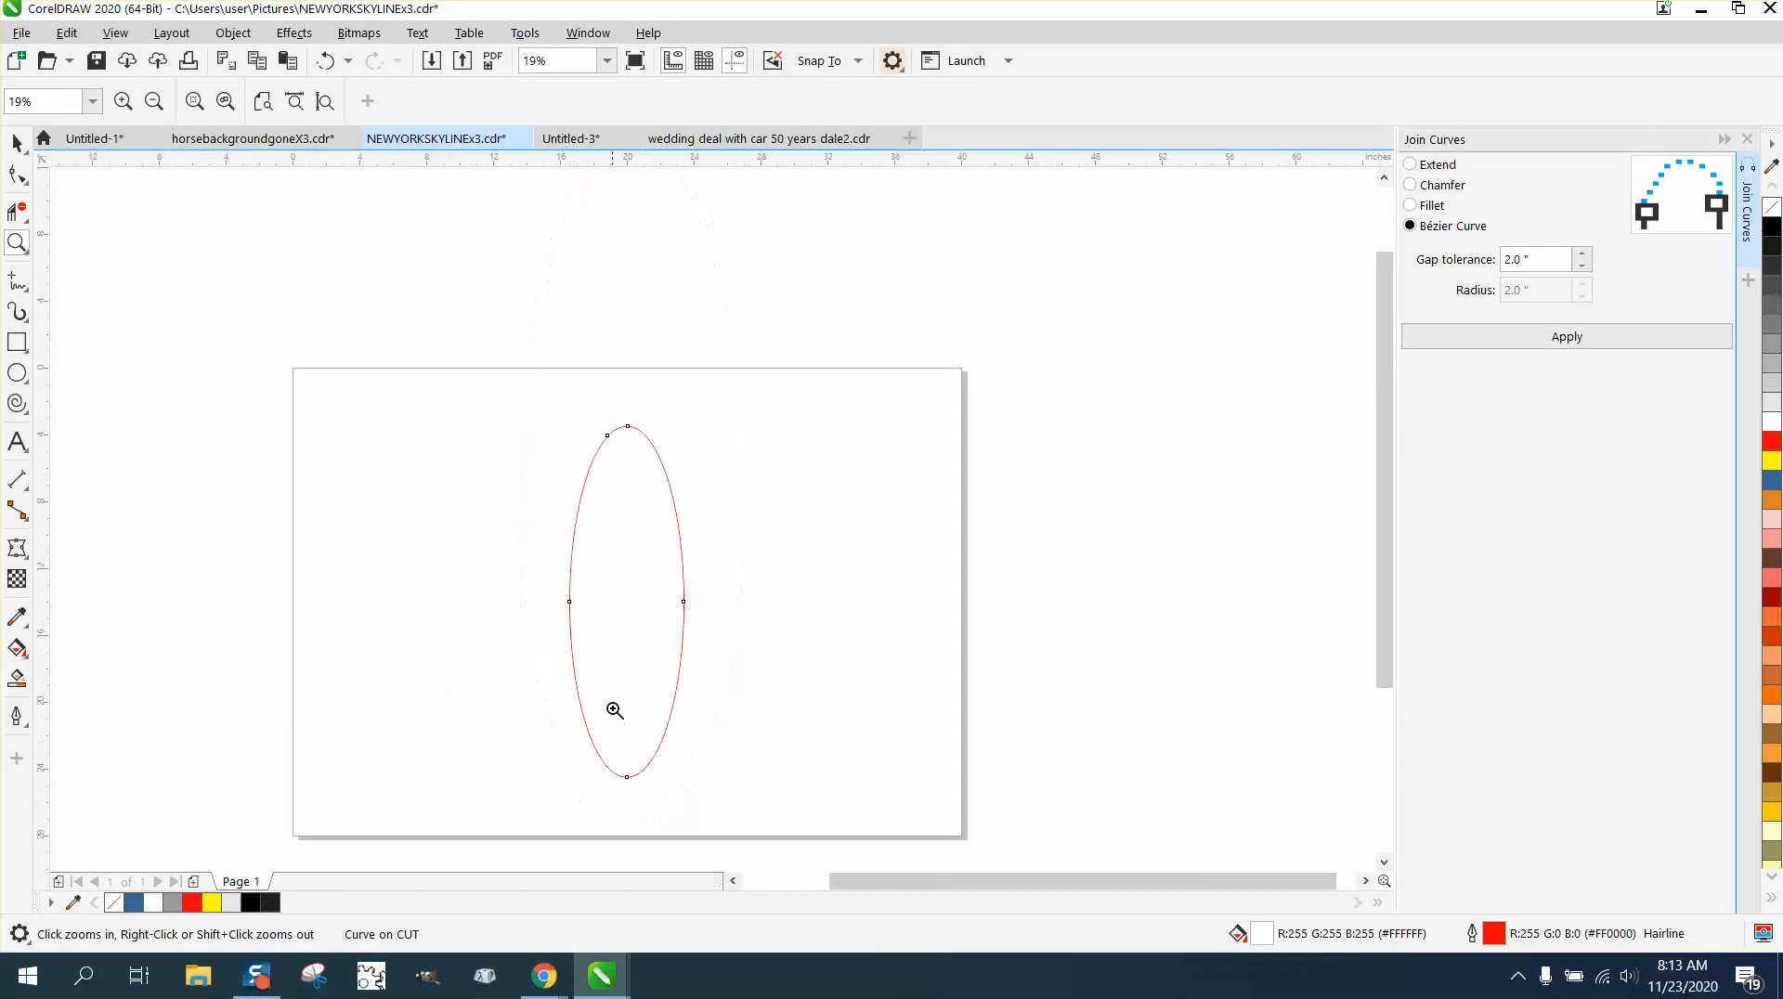